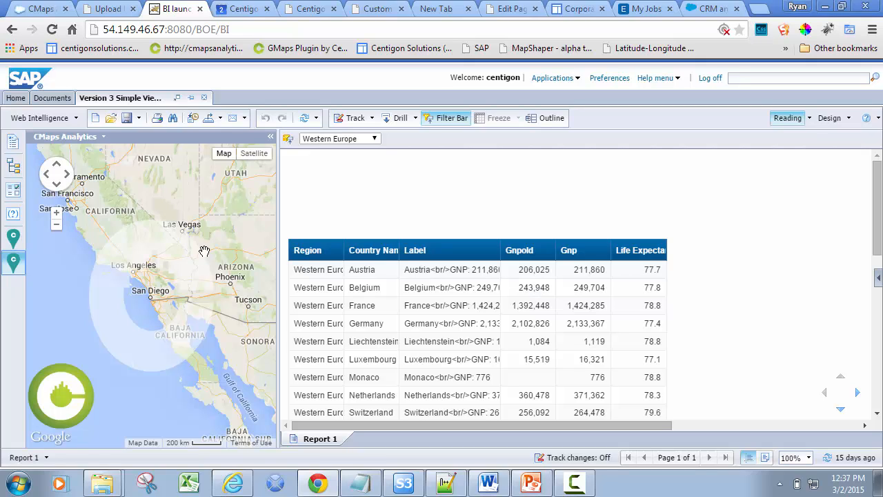
{"action": "mouse_move", "coordinate": [209, 360]}
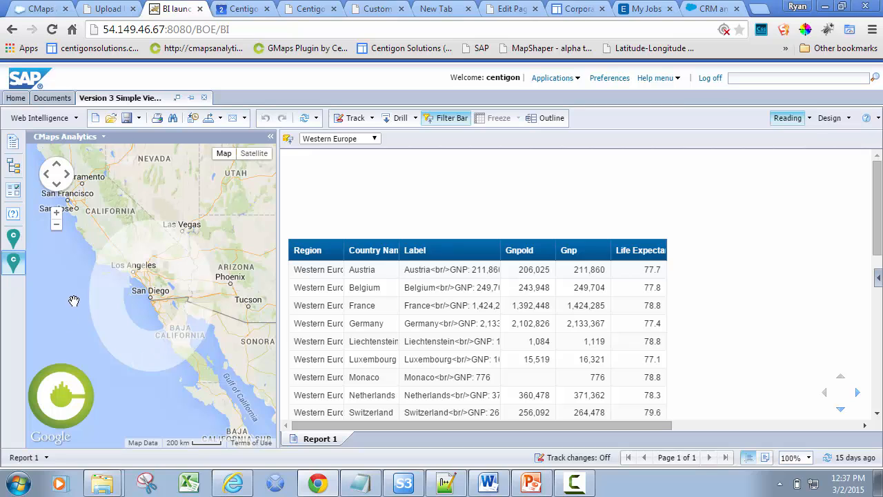
{"action": "mouse_move", "coordinate": [817, 123]}
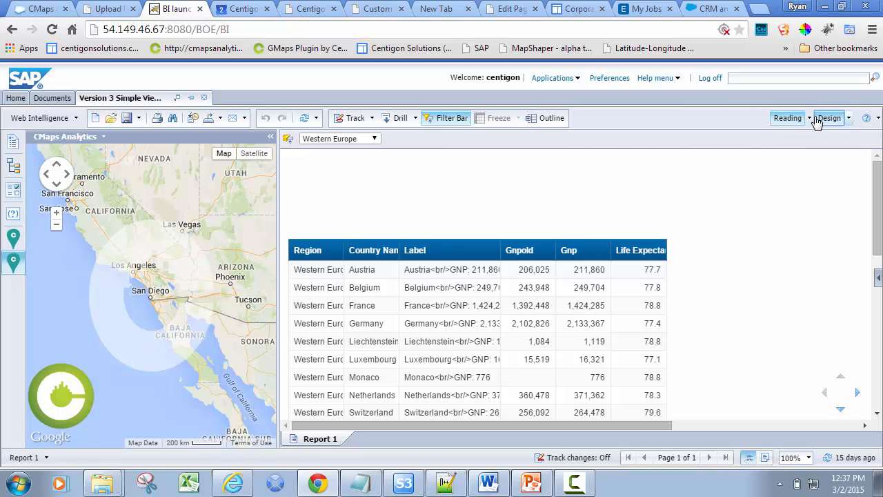
In Design mode, bind the map's Address / Lat,Long to the Country Name column
{"action": "left_click", "coordinate": [827, 119]}
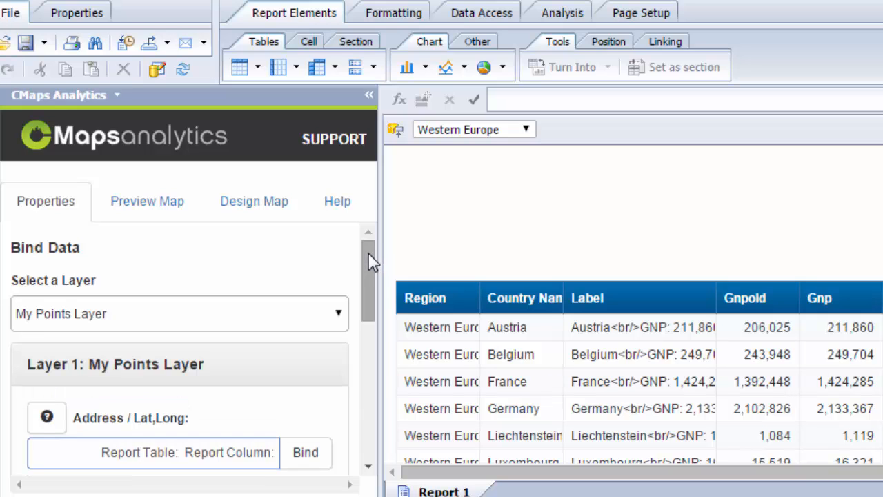
{"action": "scroll", "scroll_direction": "down", "scroll_amount": 3}
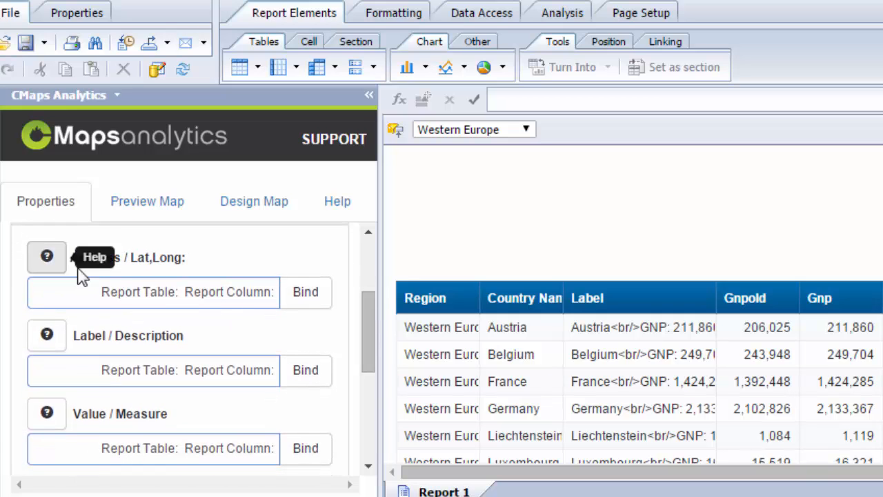
{"action": "mouse_move", "coordinate": [108, 267]}
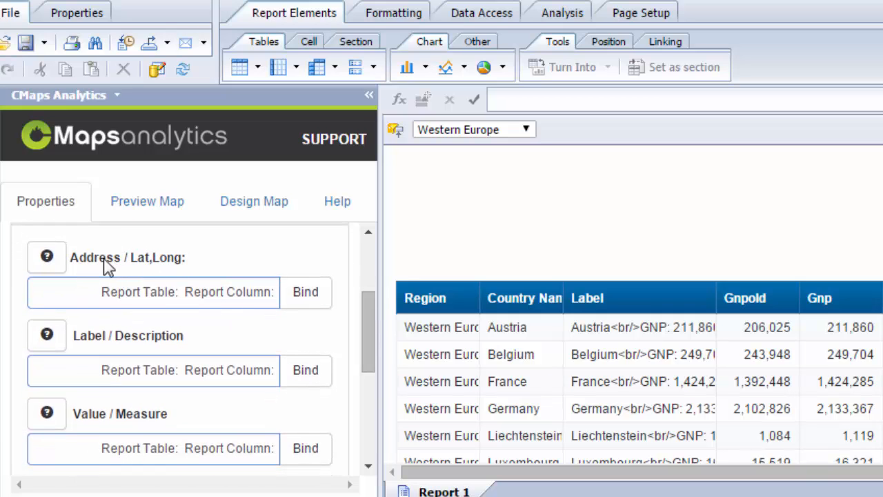
{"action": "left_click", "coordinate": [305, 292]}
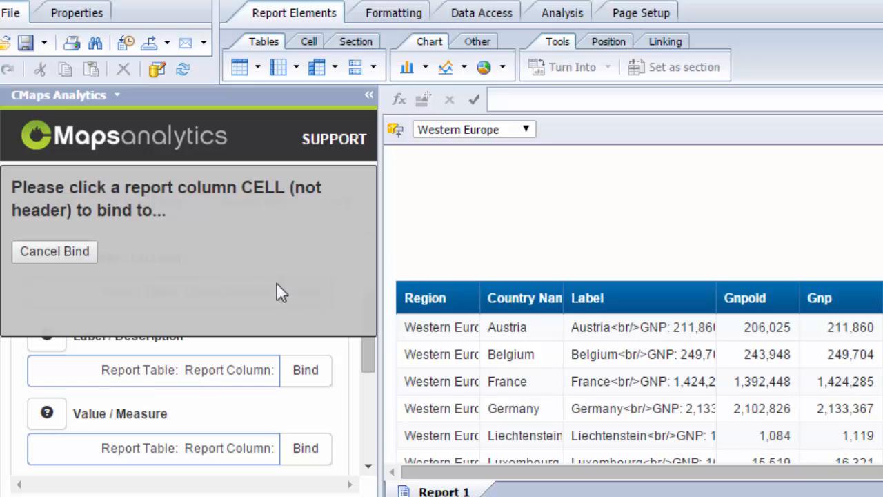
{"action": "left_click", "coordinate": [507, 381]}
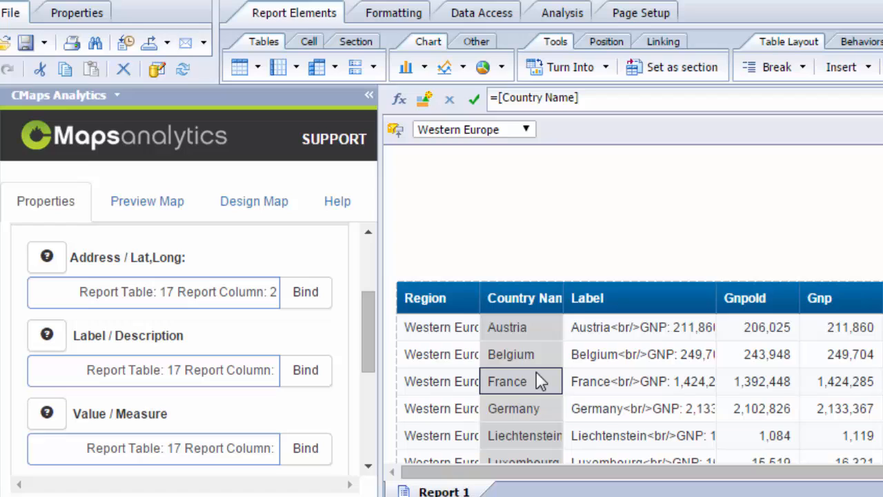
{"action": "mouse_move", "coordinate": [537, 431]}
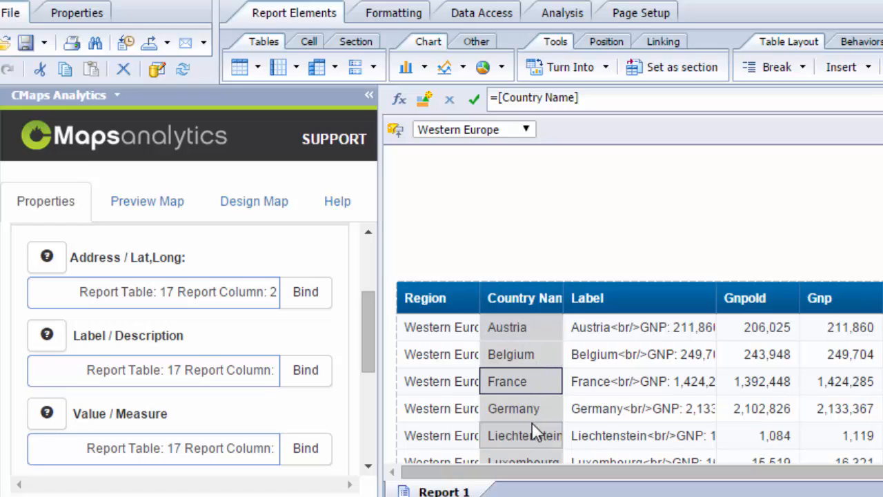
{"action": "mouse_move", "coordinate": [533, 386]}
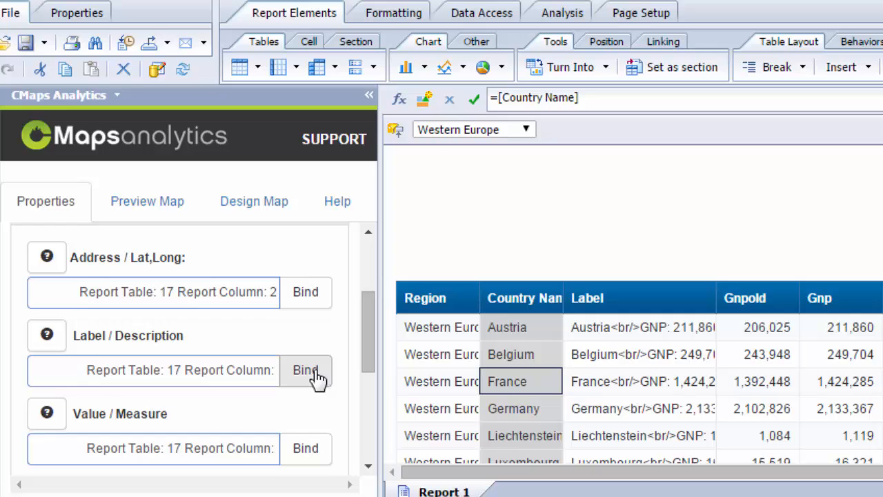
Bind Label / Description to the Label column and Value / Measure to Gnp
{"action": "left_click", "coordinate": [305, 371]}
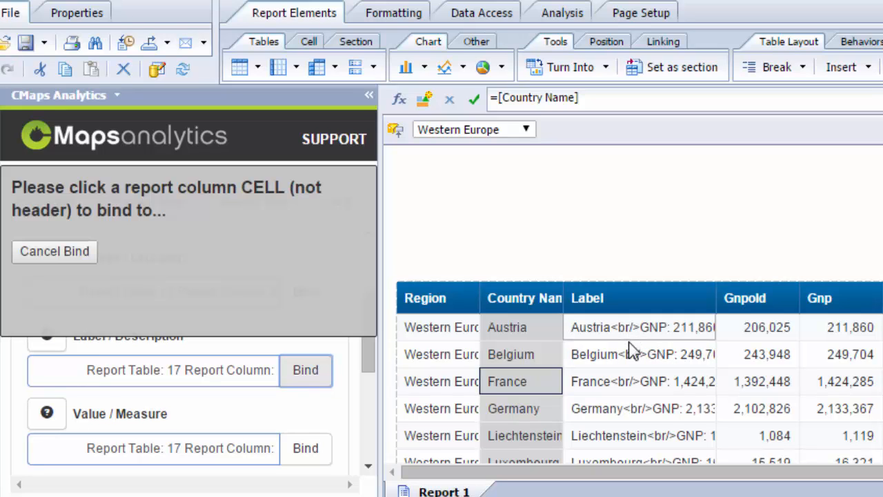
{"action": "mouse_move", "coordinate": [657, 424]}
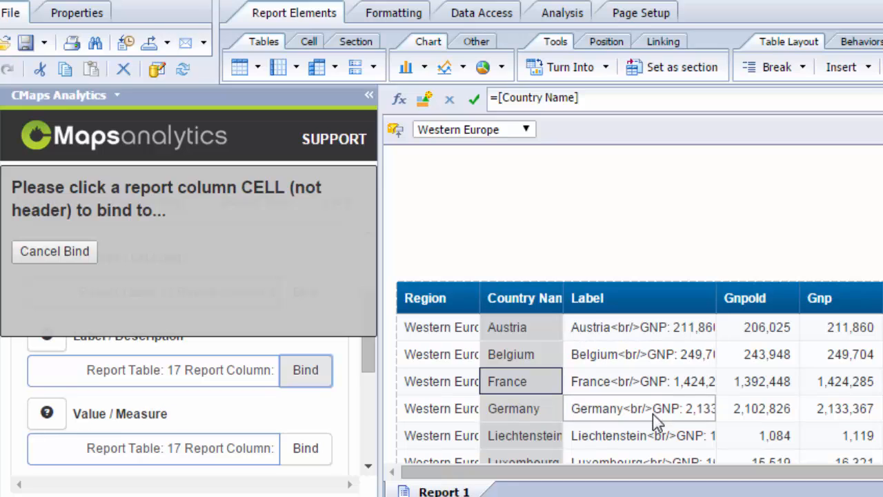
{"action": "mouse_move", "coordinate": [614, 362]}
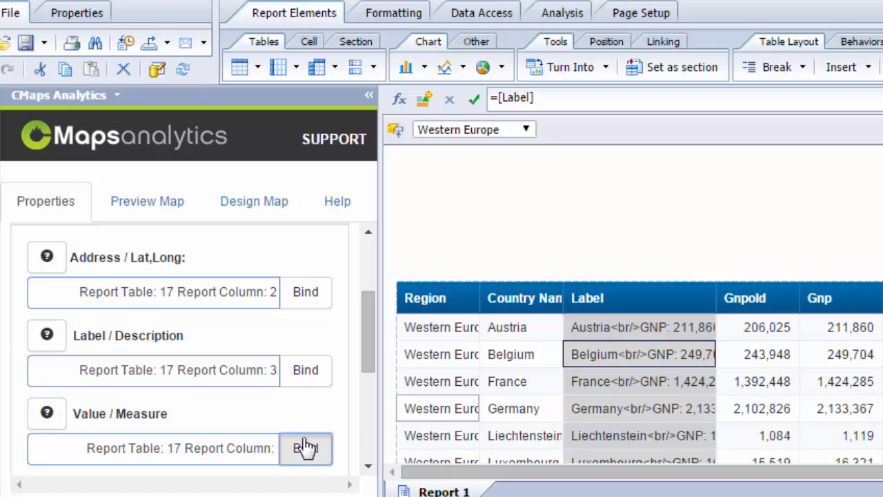
{"action": "left_click", "coordinate": [307, 447]}
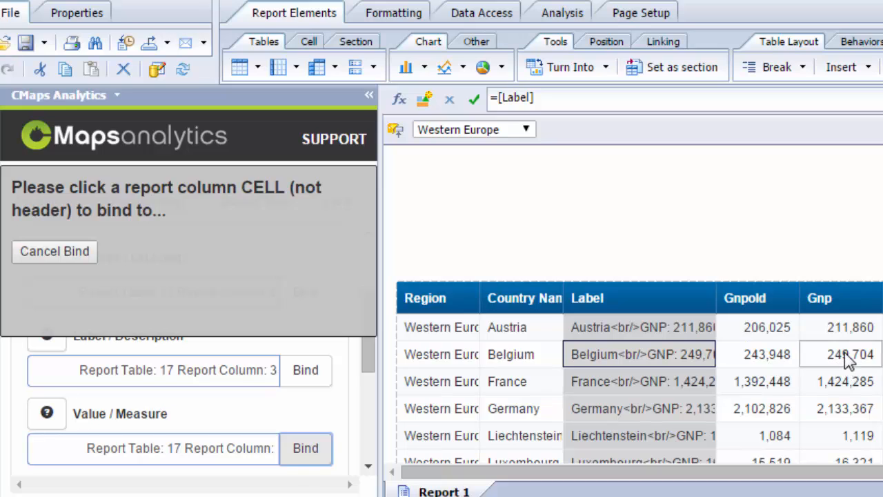
{"action": "left_click", "coordinate": [844, 356]}
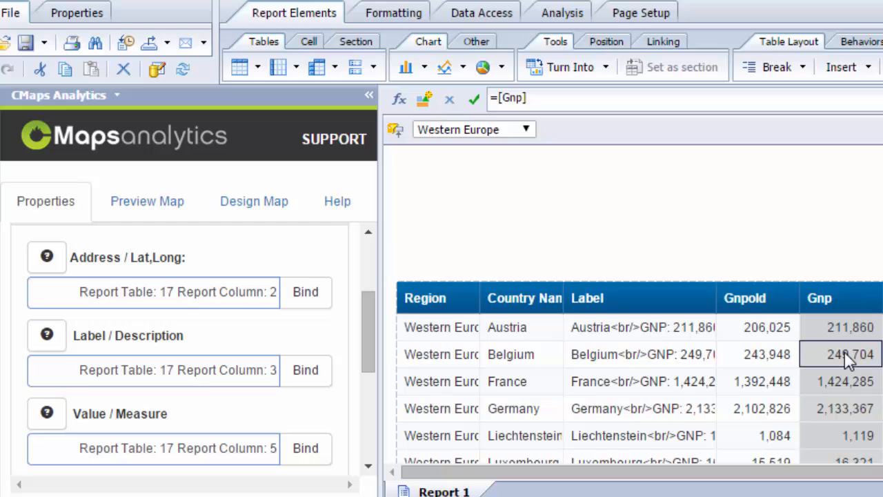
{"action": "mouse_move", "coordinate": [147, 200]}
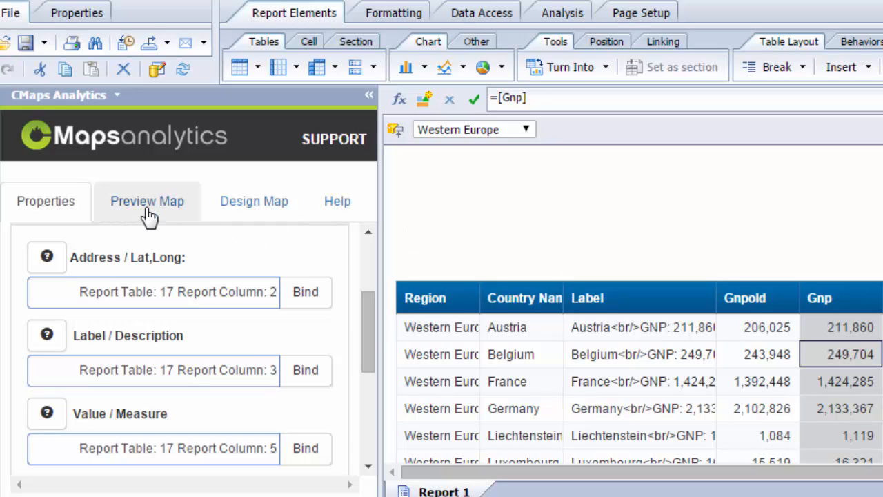
Preview the Western Europe country pins, then return to the Design Map configuration
{"action": "left_click", "coordinate": [147, 201]}
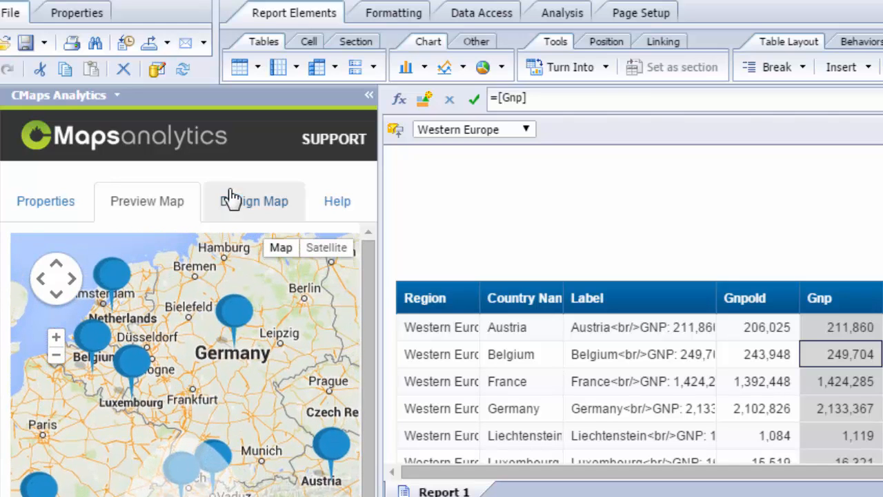
{"action": "left_click", "coordinate": [253, 200]}
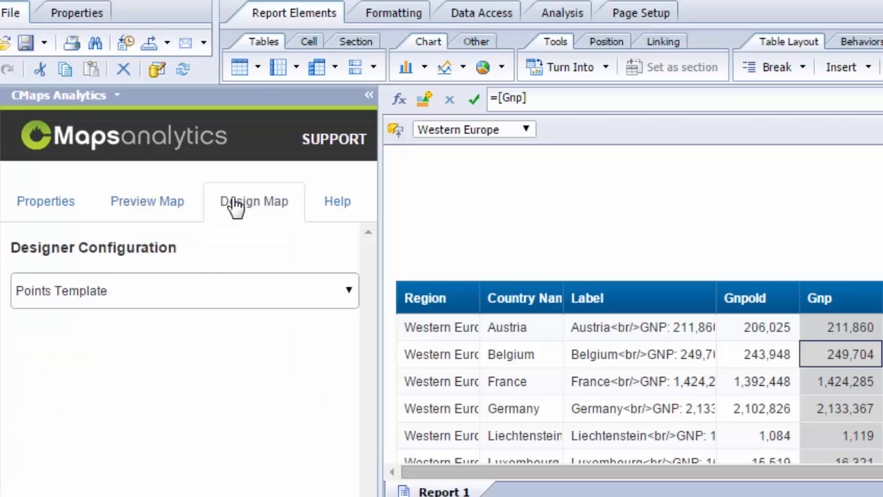
{"action": "mouse_move", "coordinate": [269, 295]}
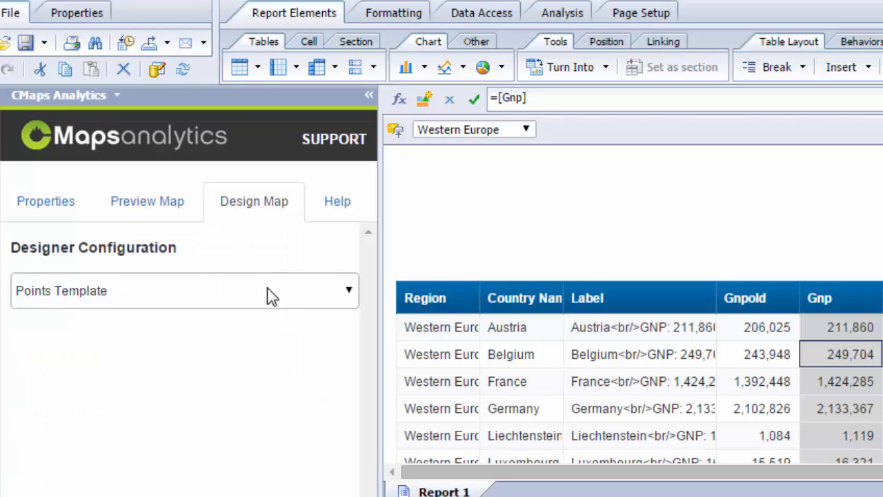
Switch the map's designer configuration from Points Template to Points Choropleth Template
{"action": "left_click", "coordinate": [347, 292]}
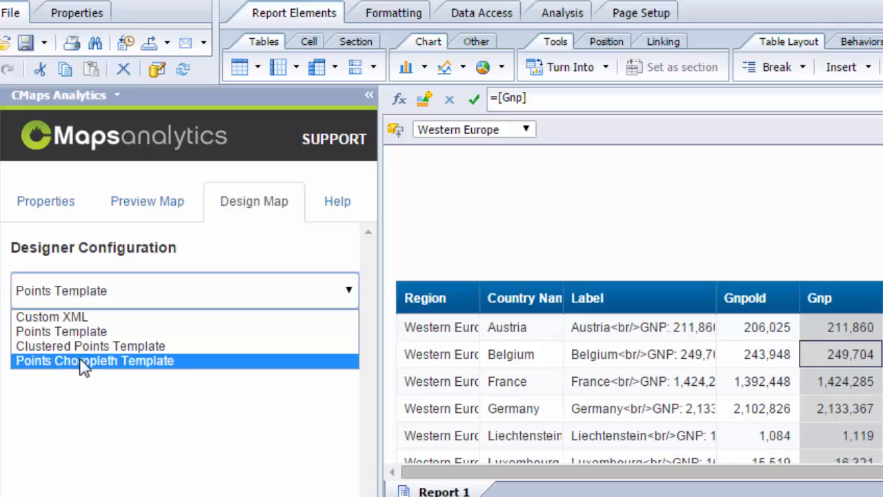
{"action": "left_click", "coordinate": [94, 361]}
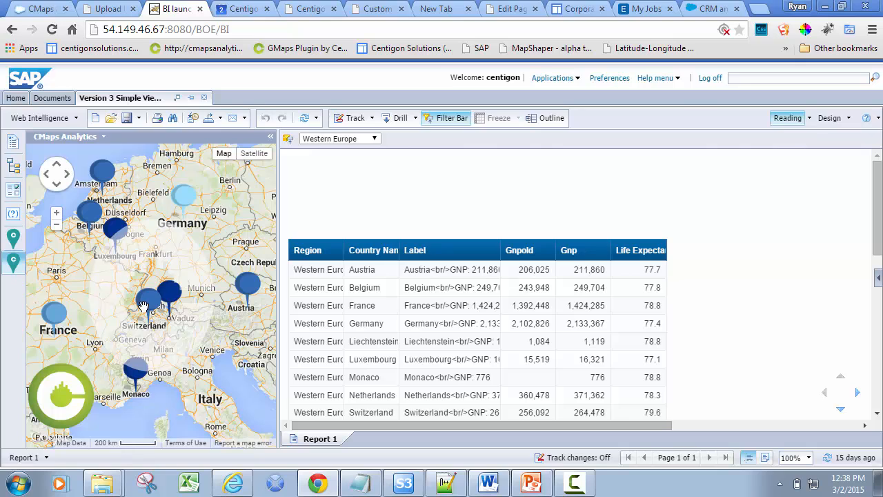
Open Switzerland's map marker popup showing its GNP of 264,478
{"action": "left_click", "coordinate": [143, 307]}
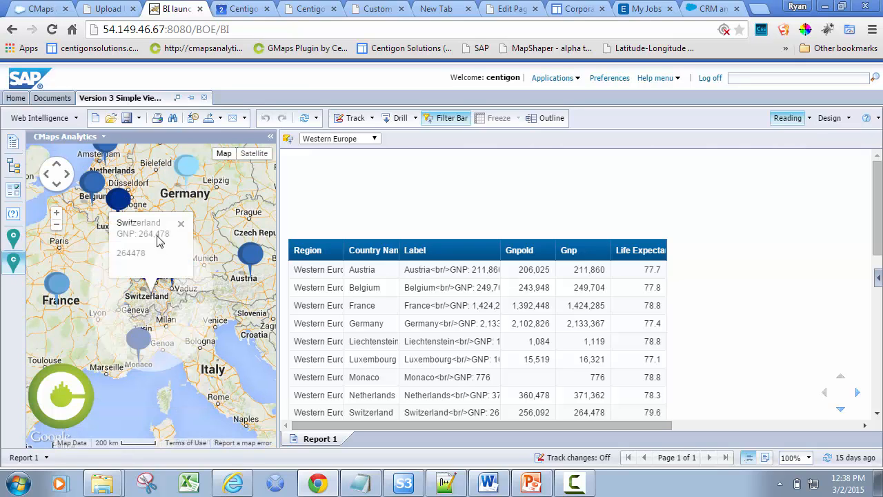
{"action": "mouse_move", "coordinate": [145, 254]}
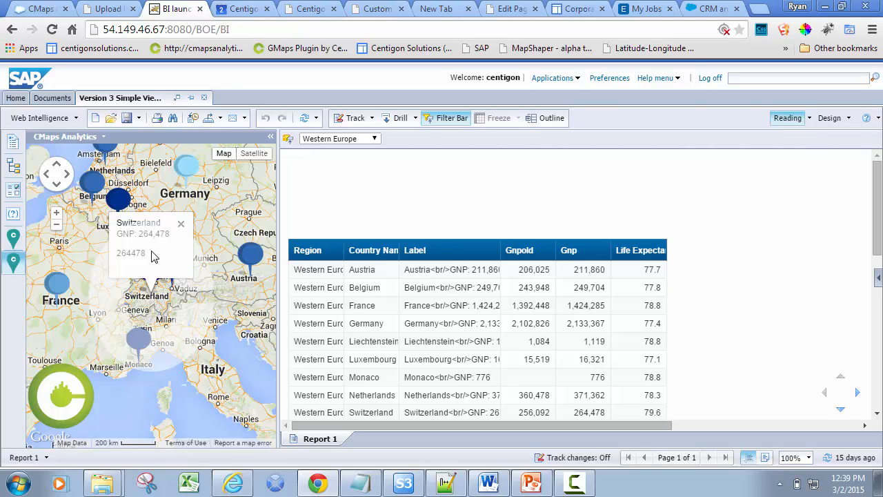
{"action": "mouse_move", "coordinate": [145, 261]}
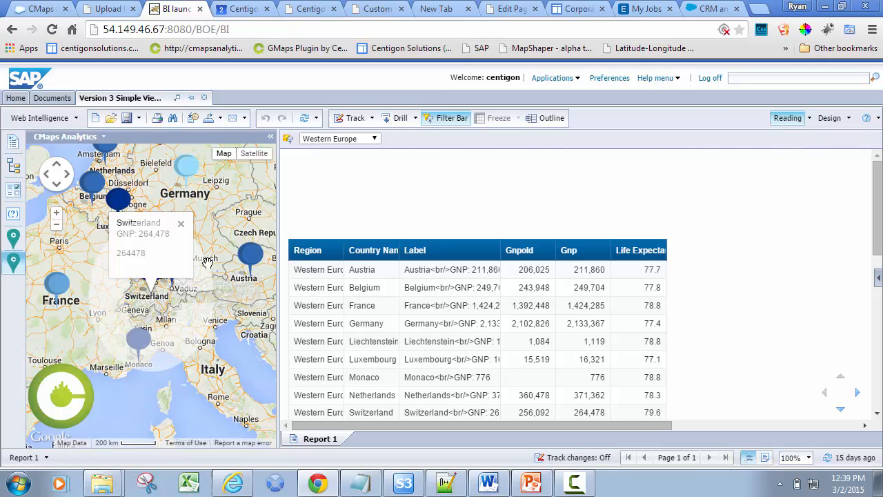
{"action": "mouse_move", "coordinate": [209, 265]}
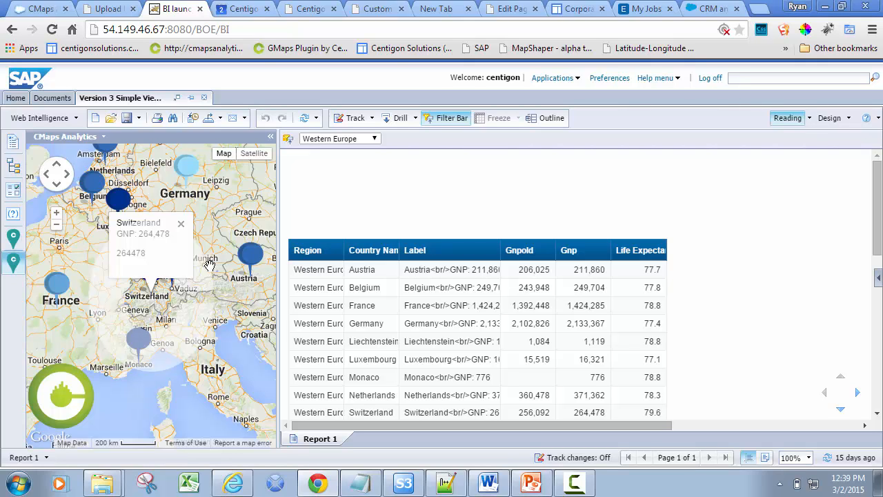